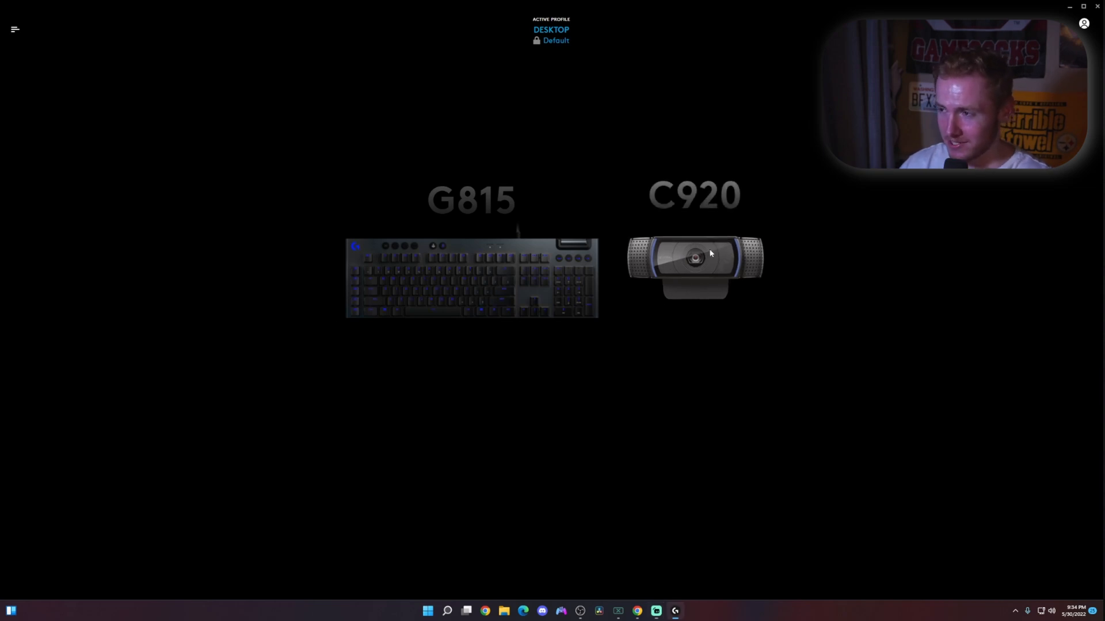
Step: Select the C920 webcam's video settings and apply the NEW VIDEO MODE filter
left_click(694, 265)
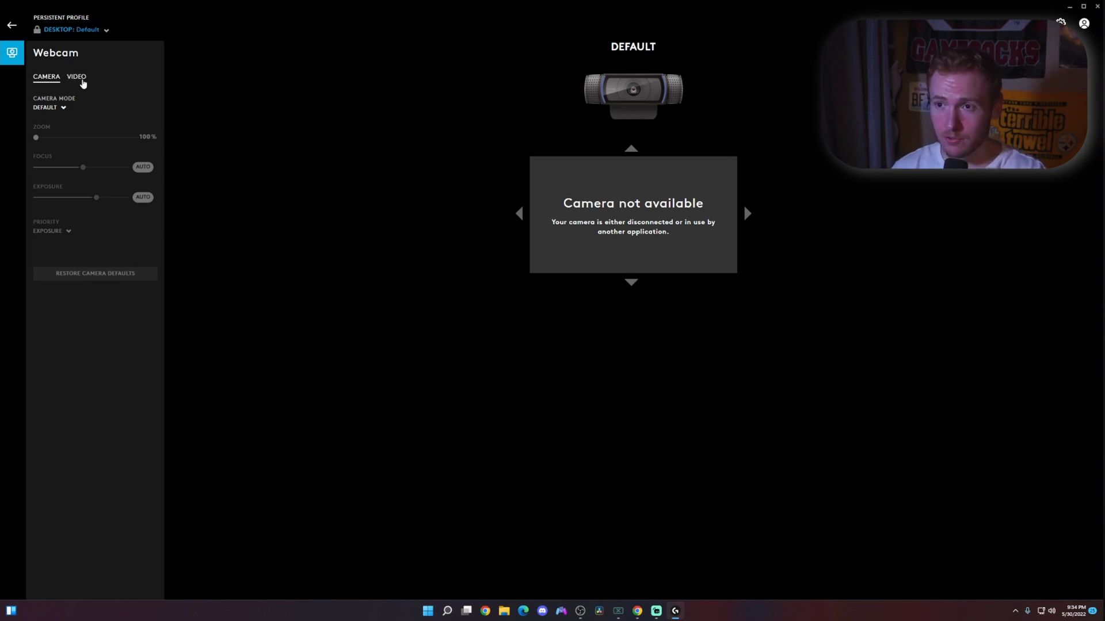
left_click(76, 77)
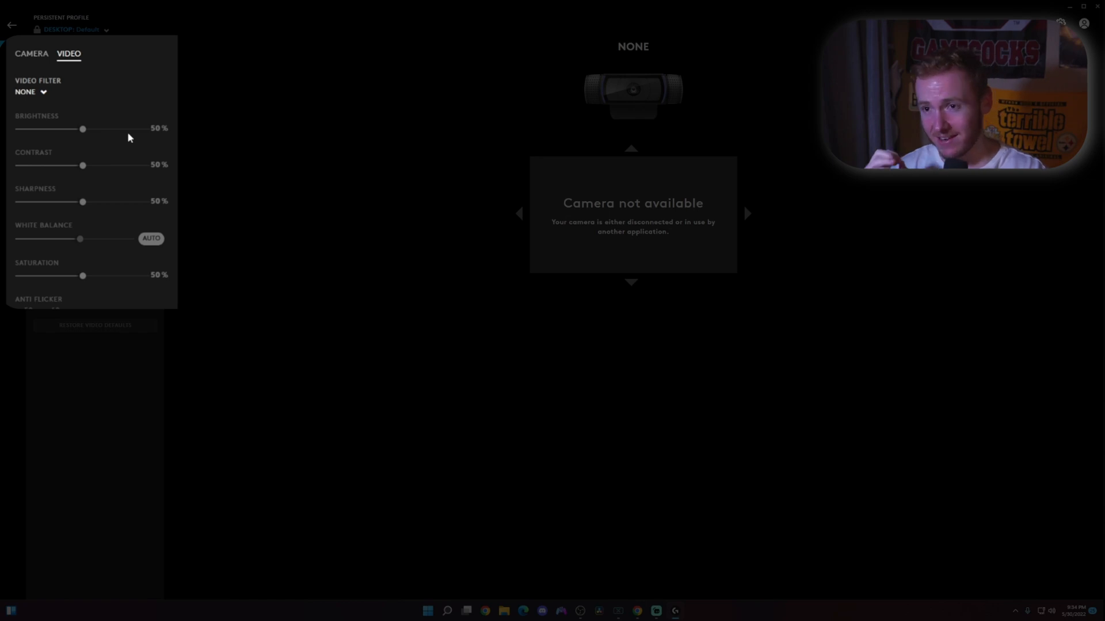
left_click(31, 92)
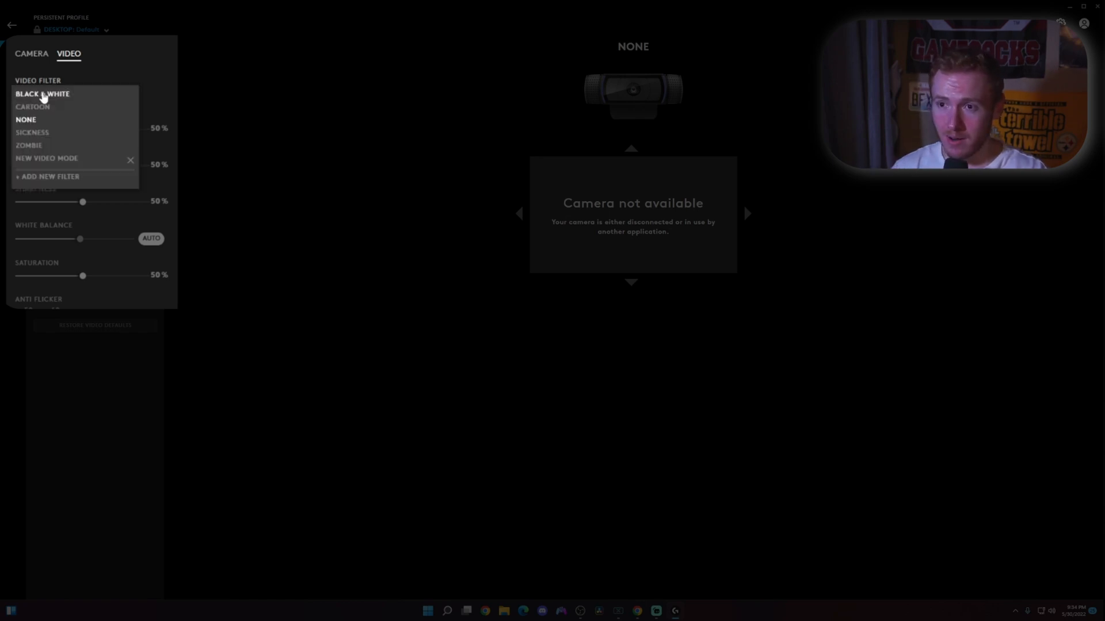
mouse_move(47, 186)
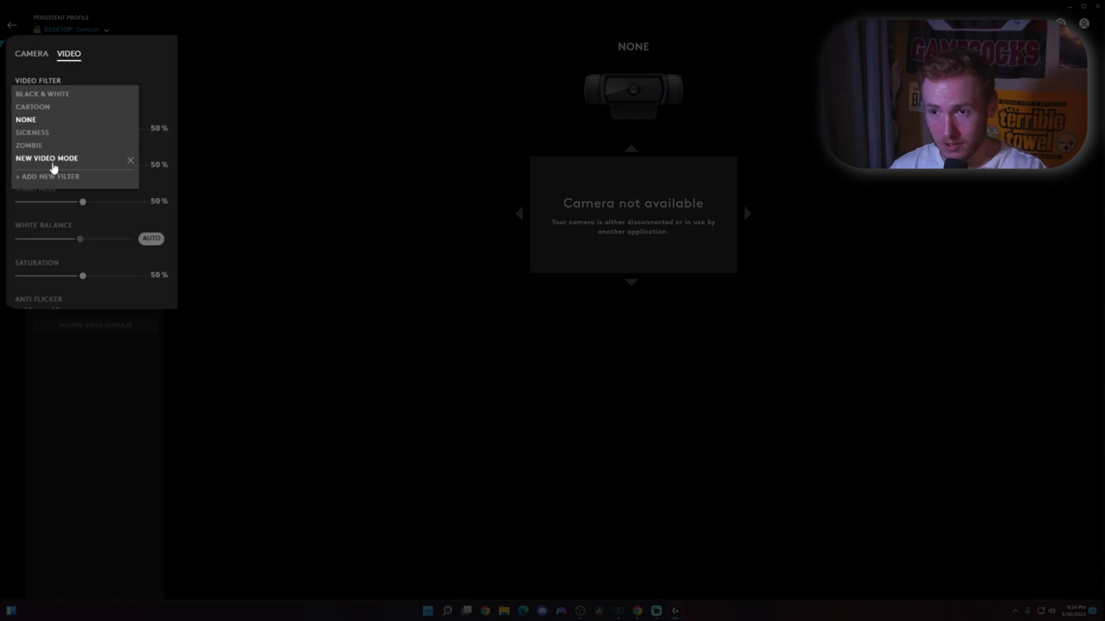
left_click(46, 158)
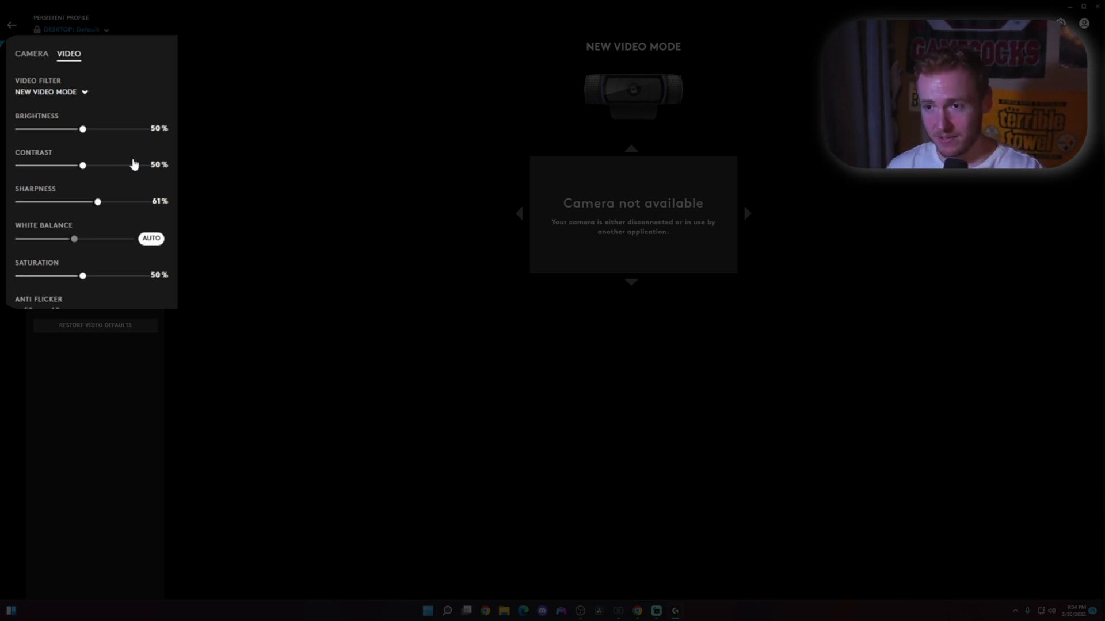
mouse_move(162, 207)
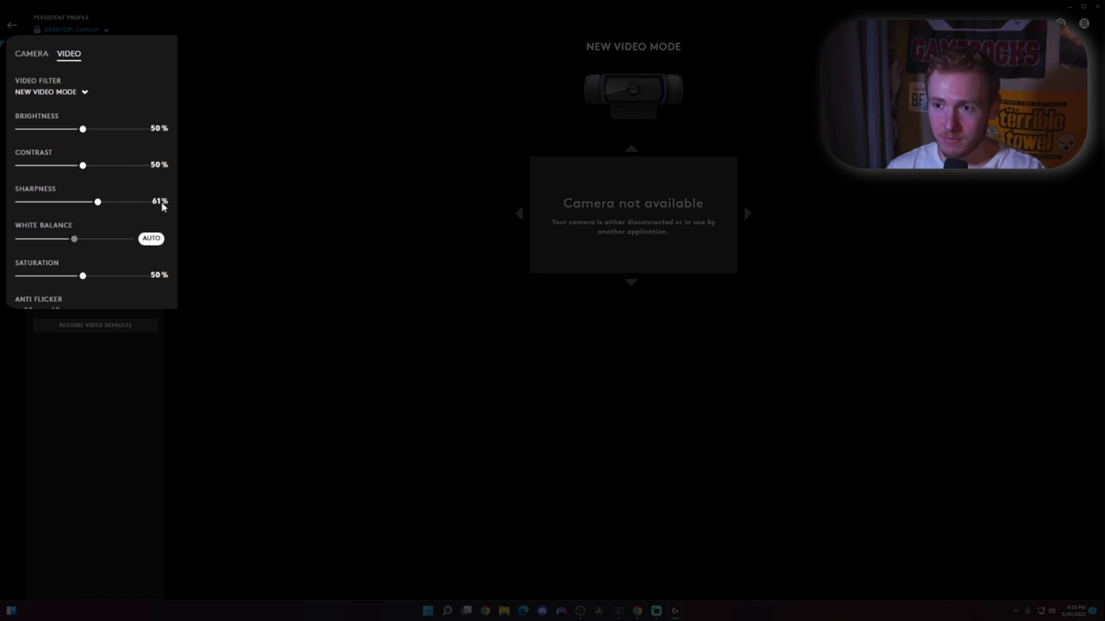
mouse_move(152, 214)
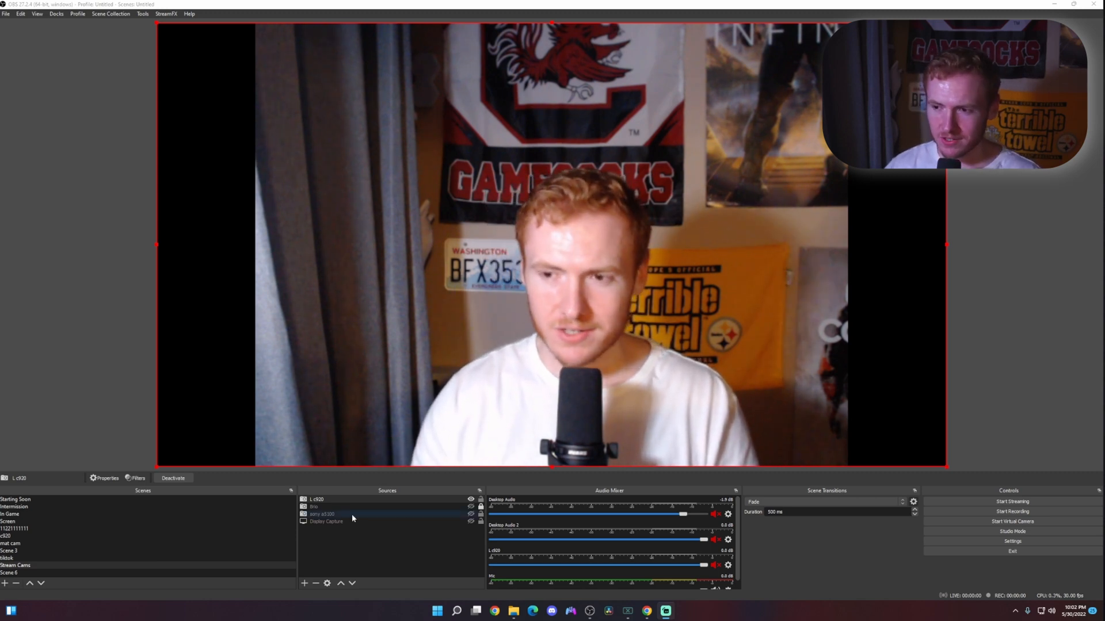
Step: In the webcam source's properties, switch Resolution/FPS Type to Custom 1920x1080
left_click(315, 500)
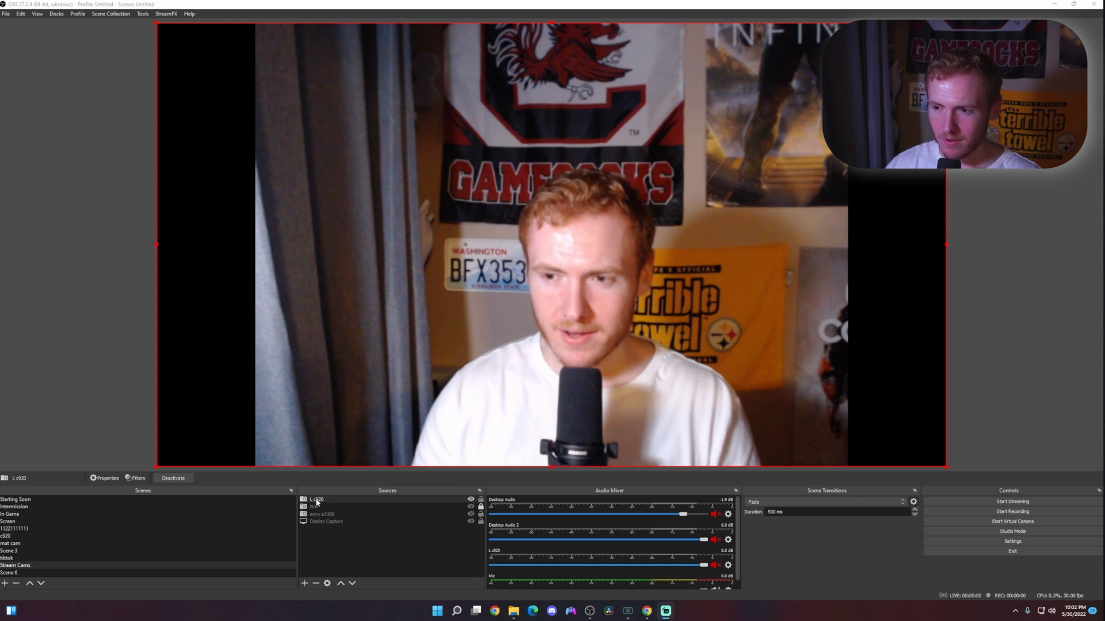
right_click(315, 499)
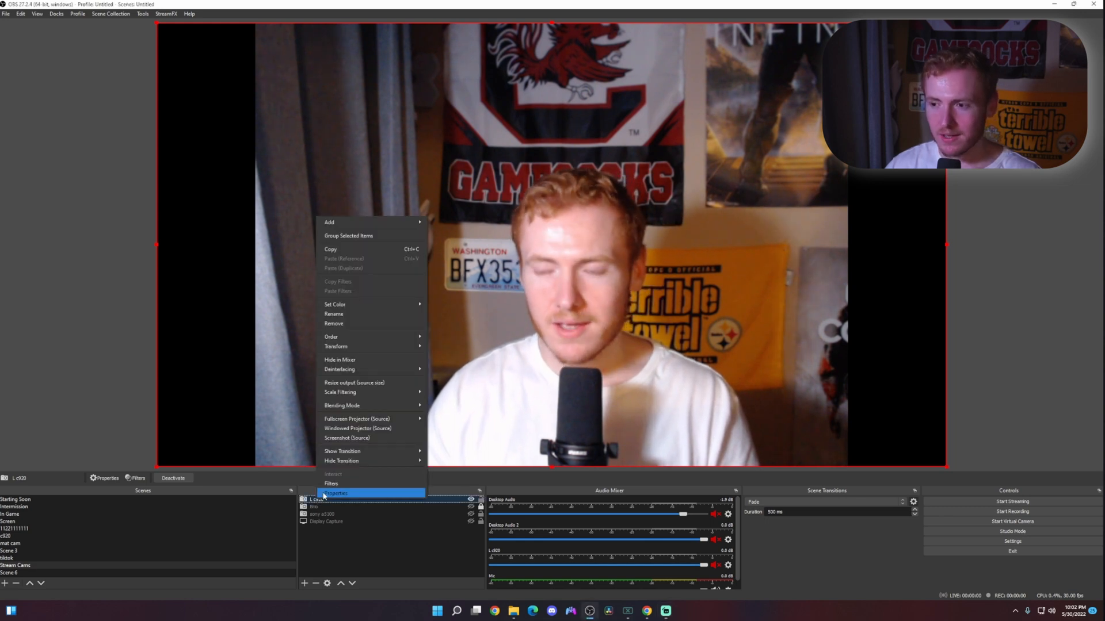
left_click(335, 494)
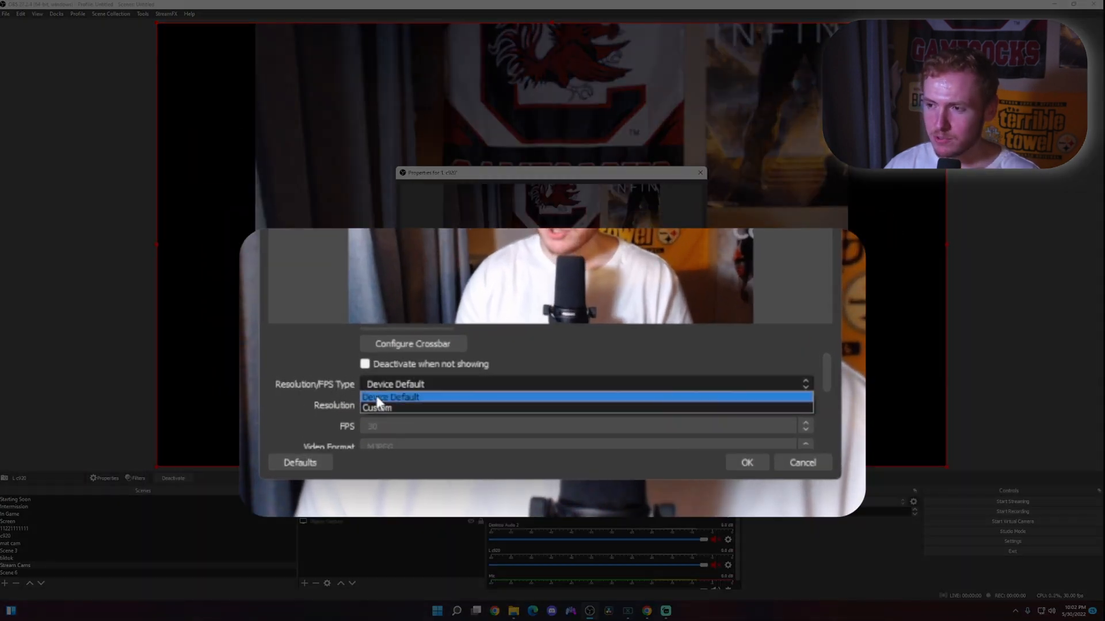
left_click(376, 409)
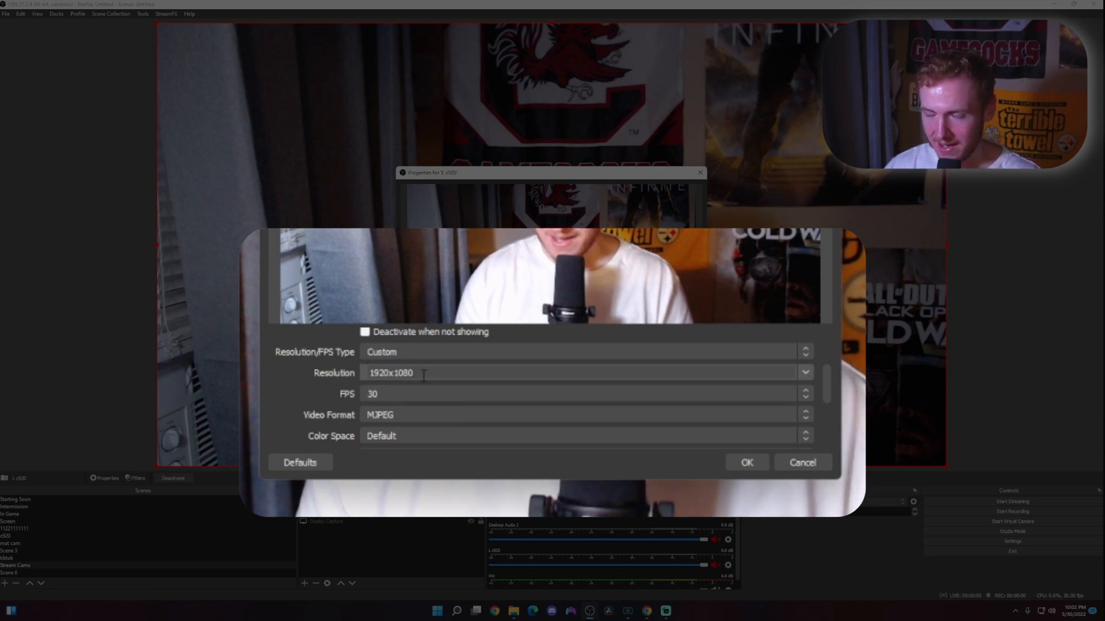
Step: Set Color Space to 709 and Color Range to Full, and confirm the properties
scroll("down", 3)
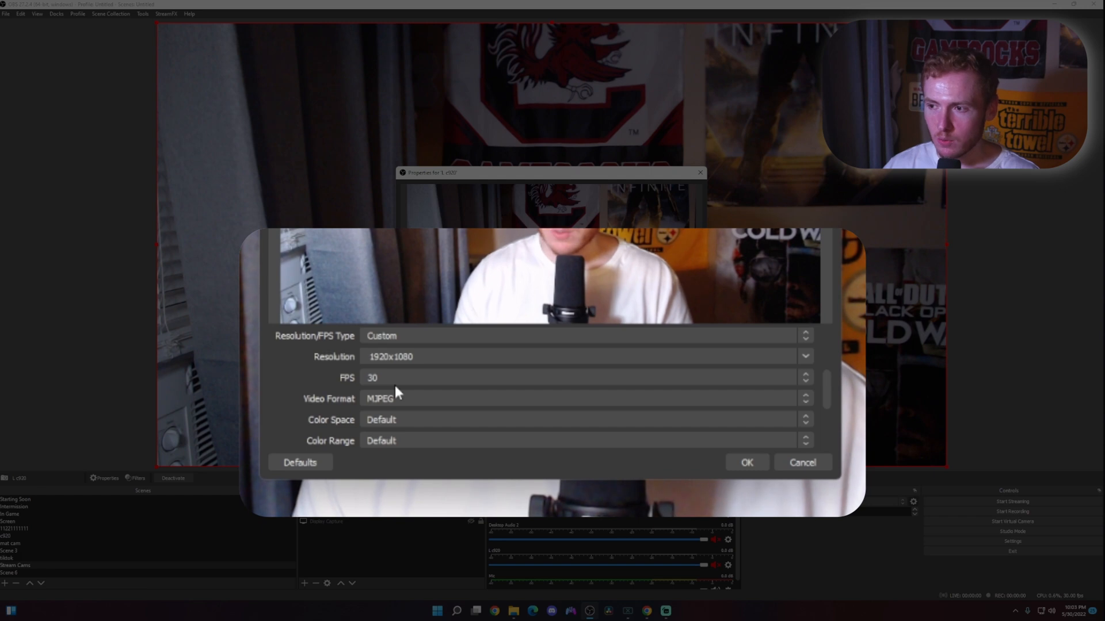
scroll("down", 3)
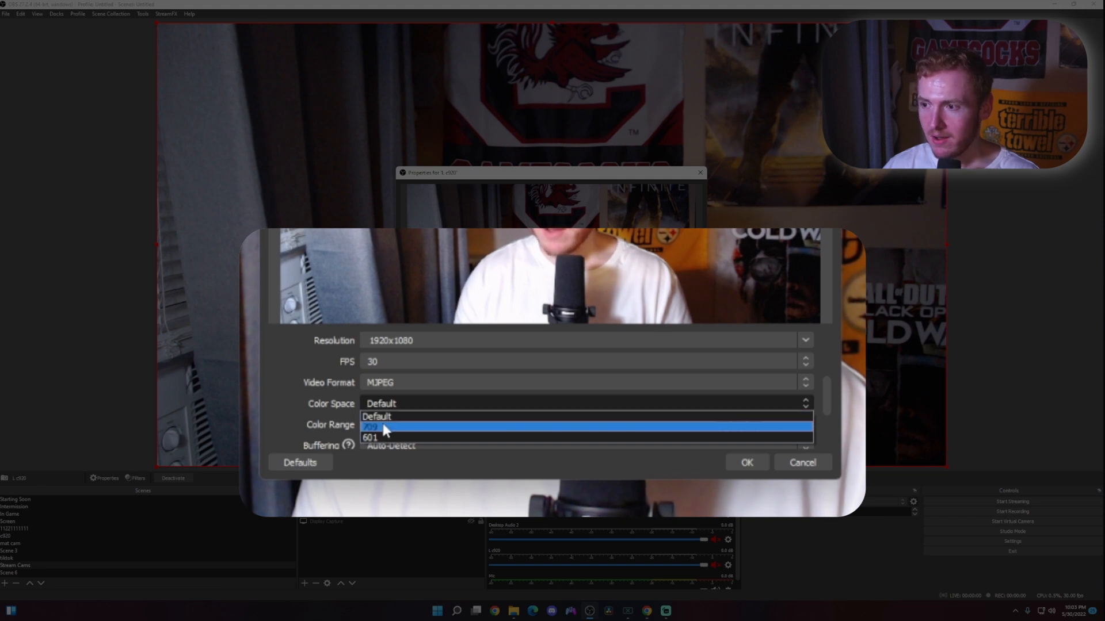
left_click(385, 428)
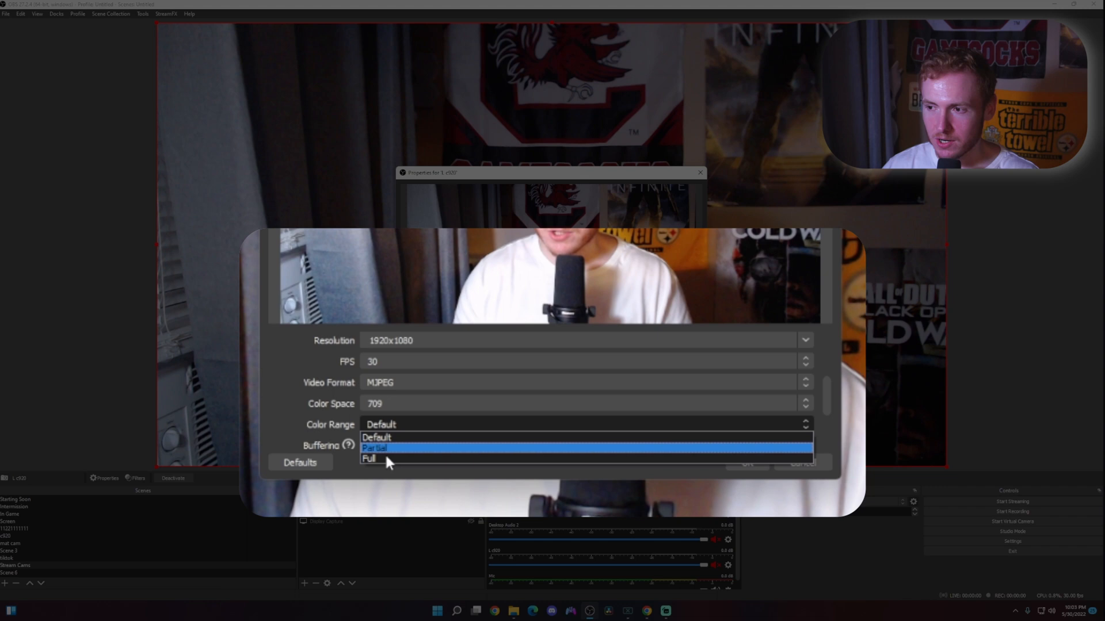
left_click(369, 458)
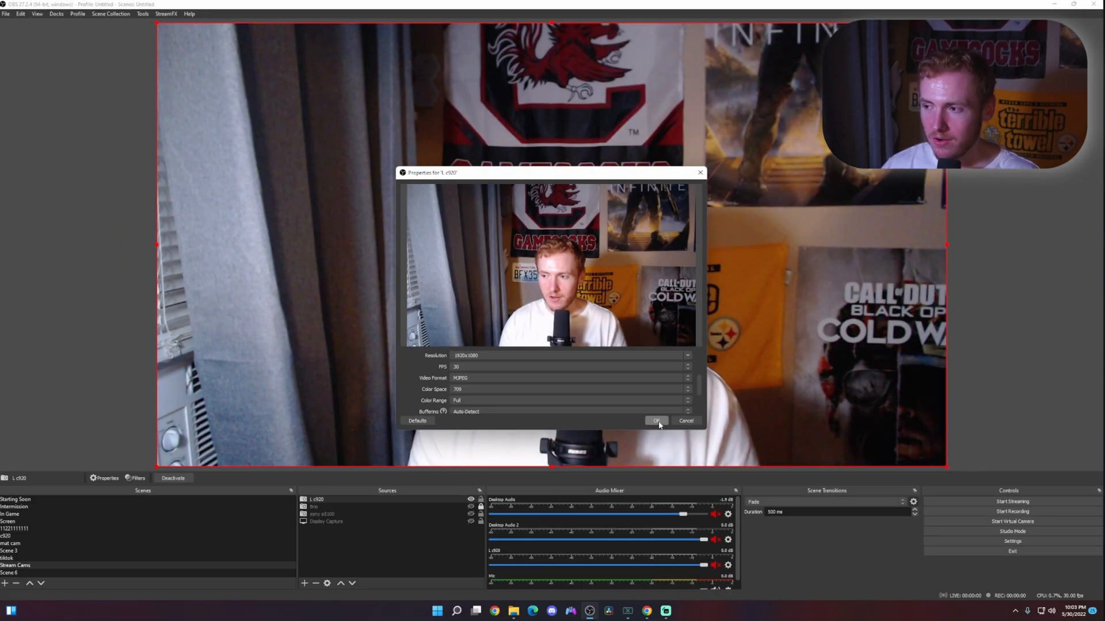
left_click(655, 421)
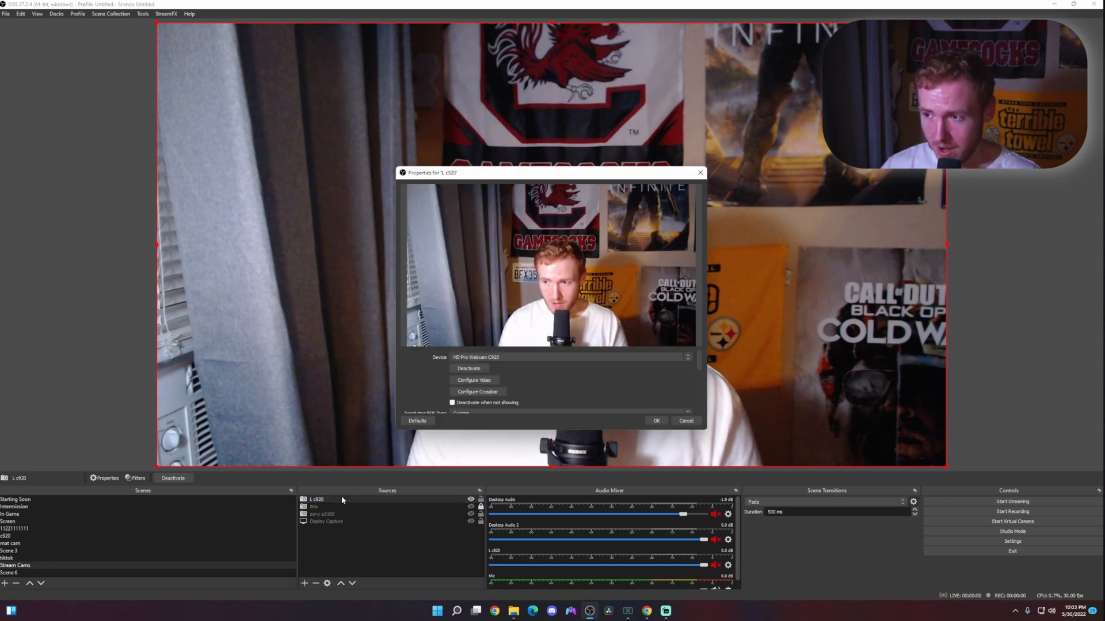
Step: Raise Saturation in Configure Video and close the webcam properties keeping the changes
left_click(473, 379)
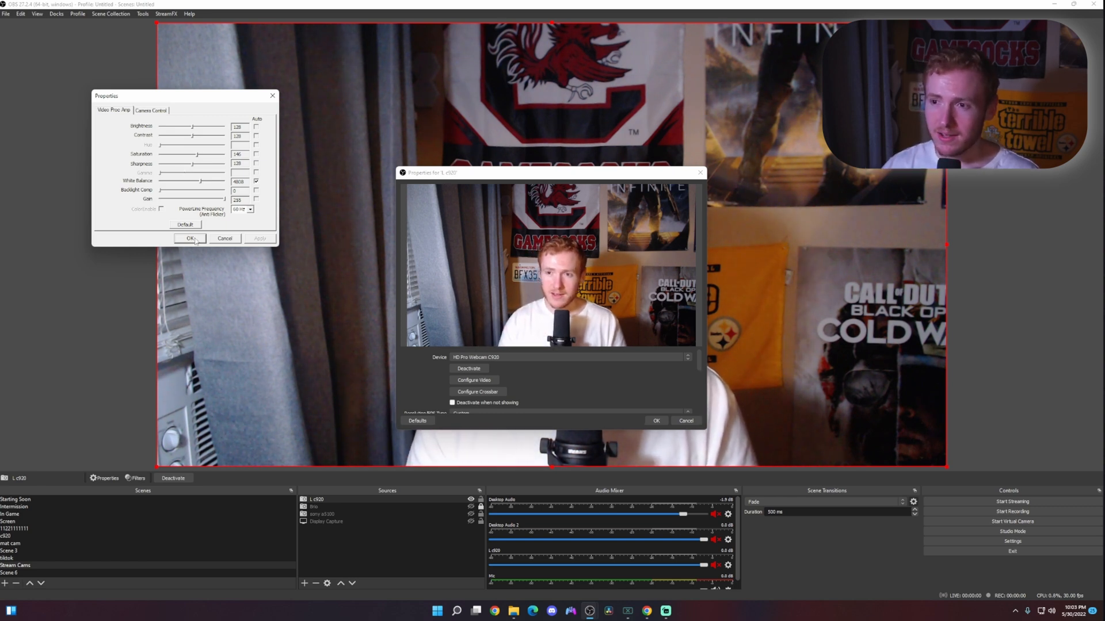
left_click(186, 238)
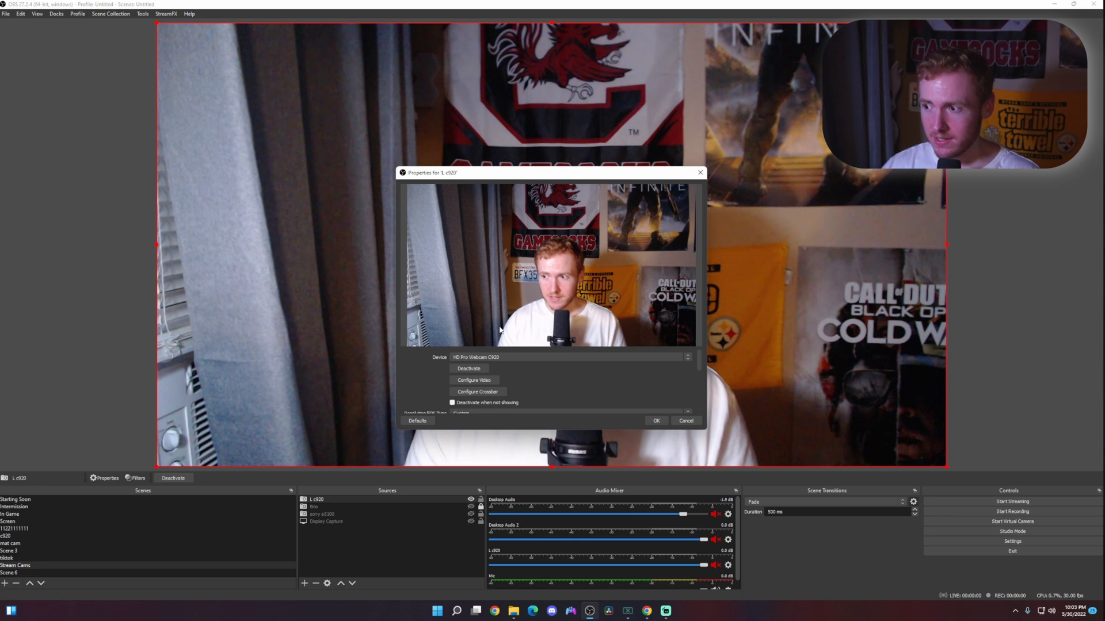
left_click(655, 421)
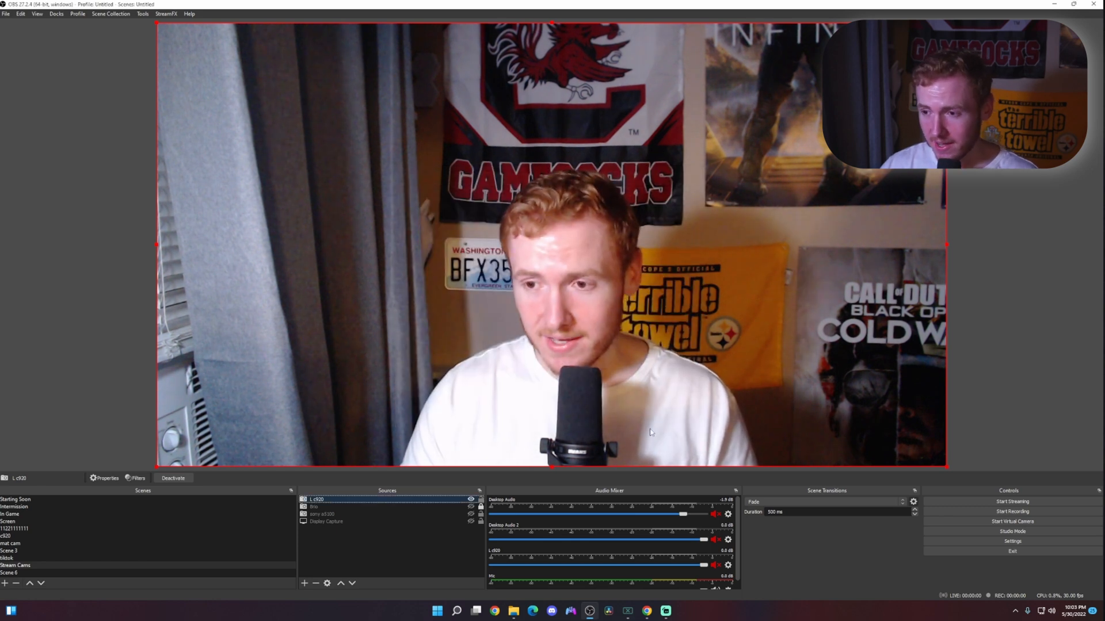
Step: Add a Sharpen effect filter at 0.30 sharpness to the webcam source and close Filters
left_click(315, 506)
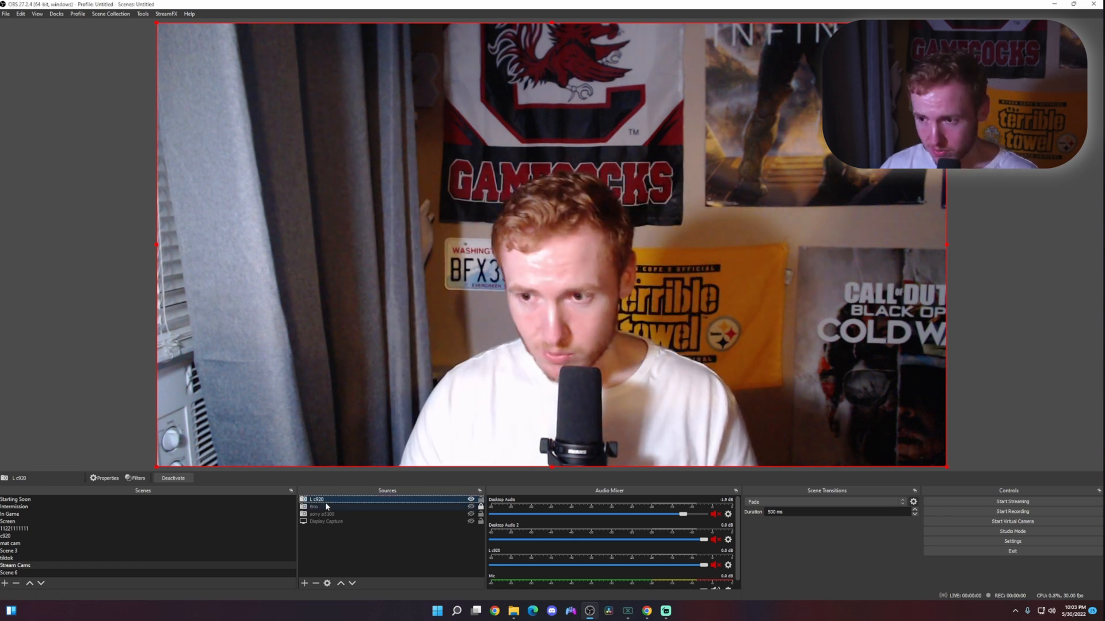
right_click(318, 500)
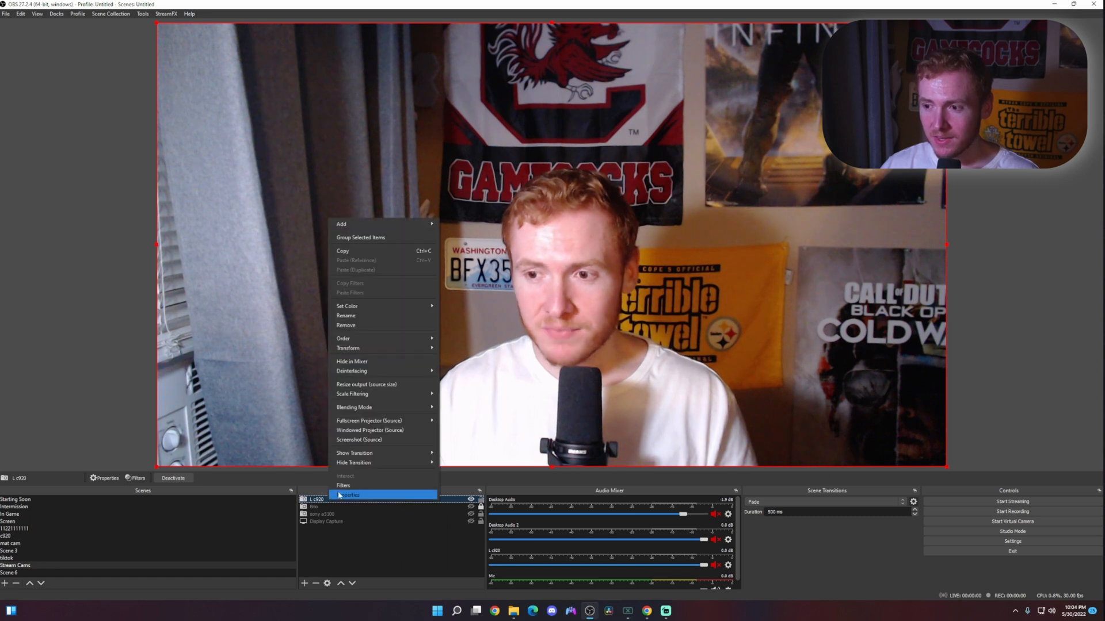
left_click(343, 486)
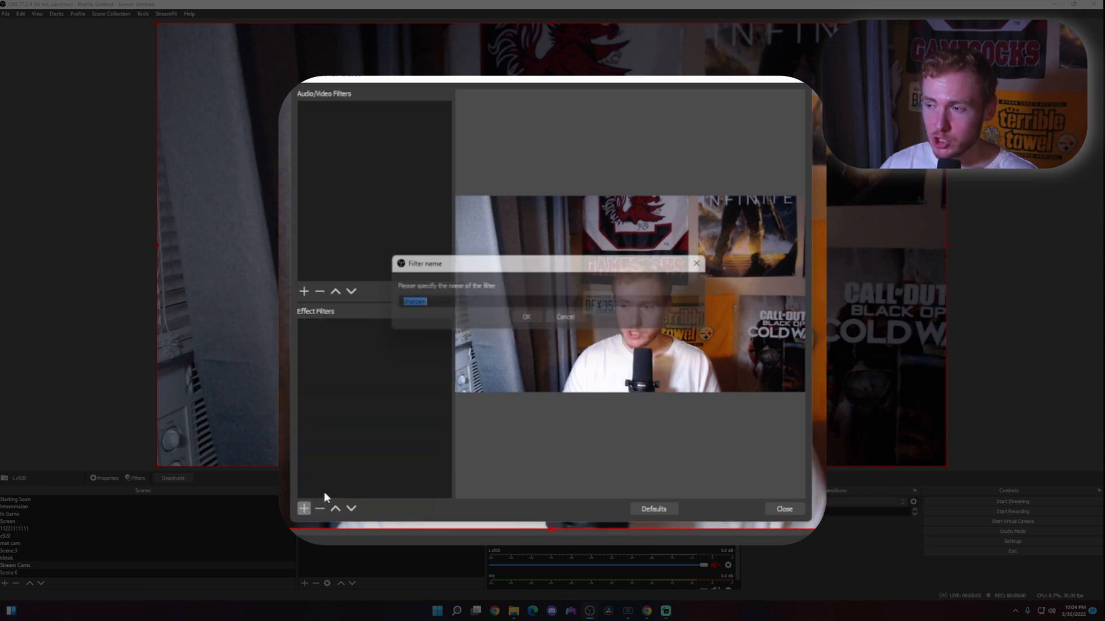
left_click(526, 316)
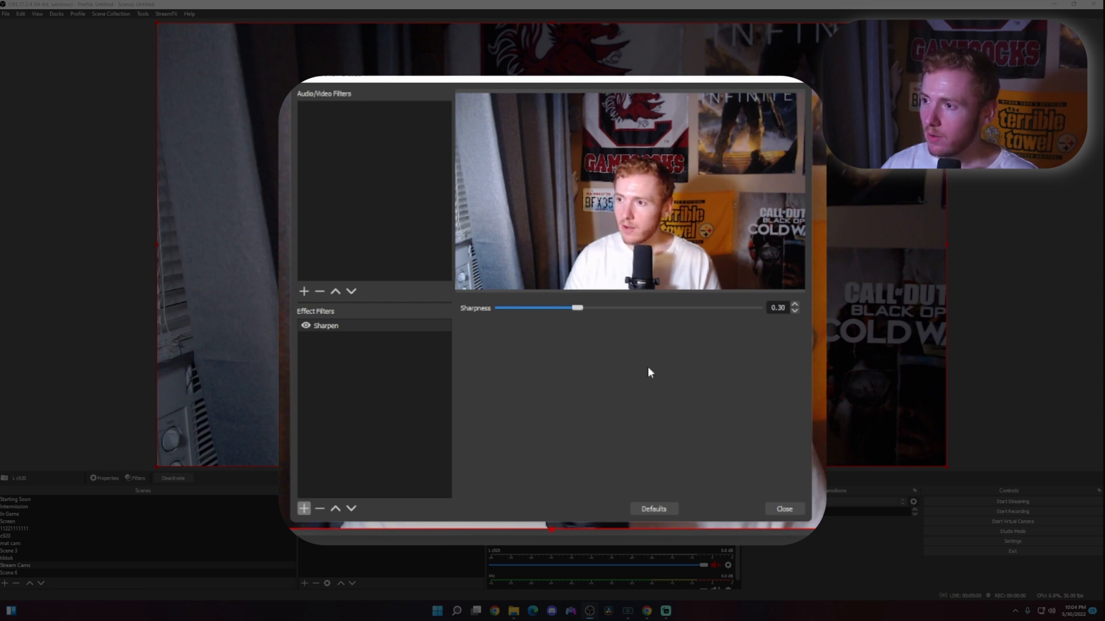
left_click(784, 508)
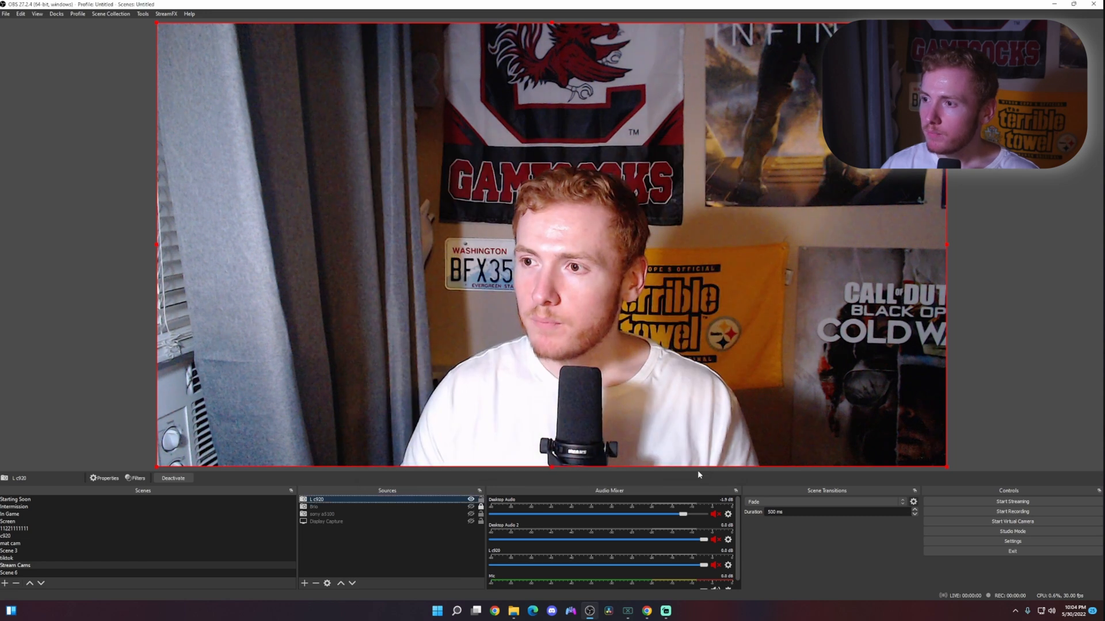